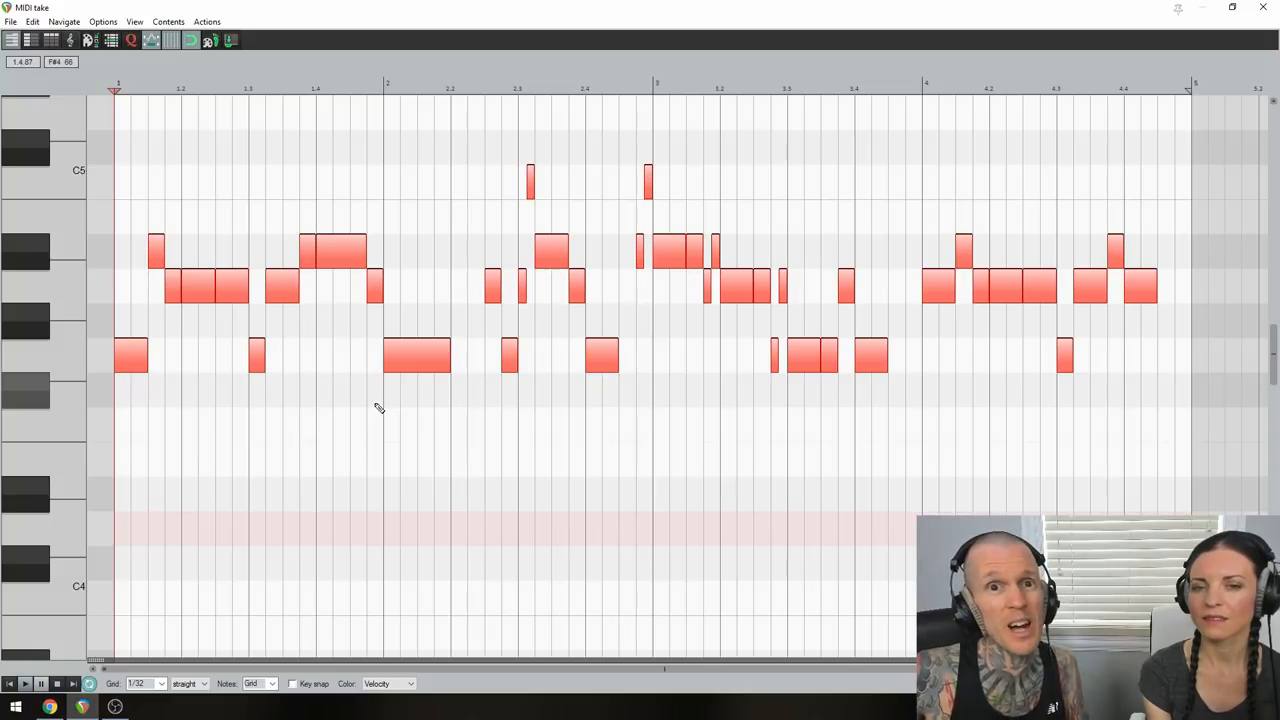
mouse_move(132, 222)
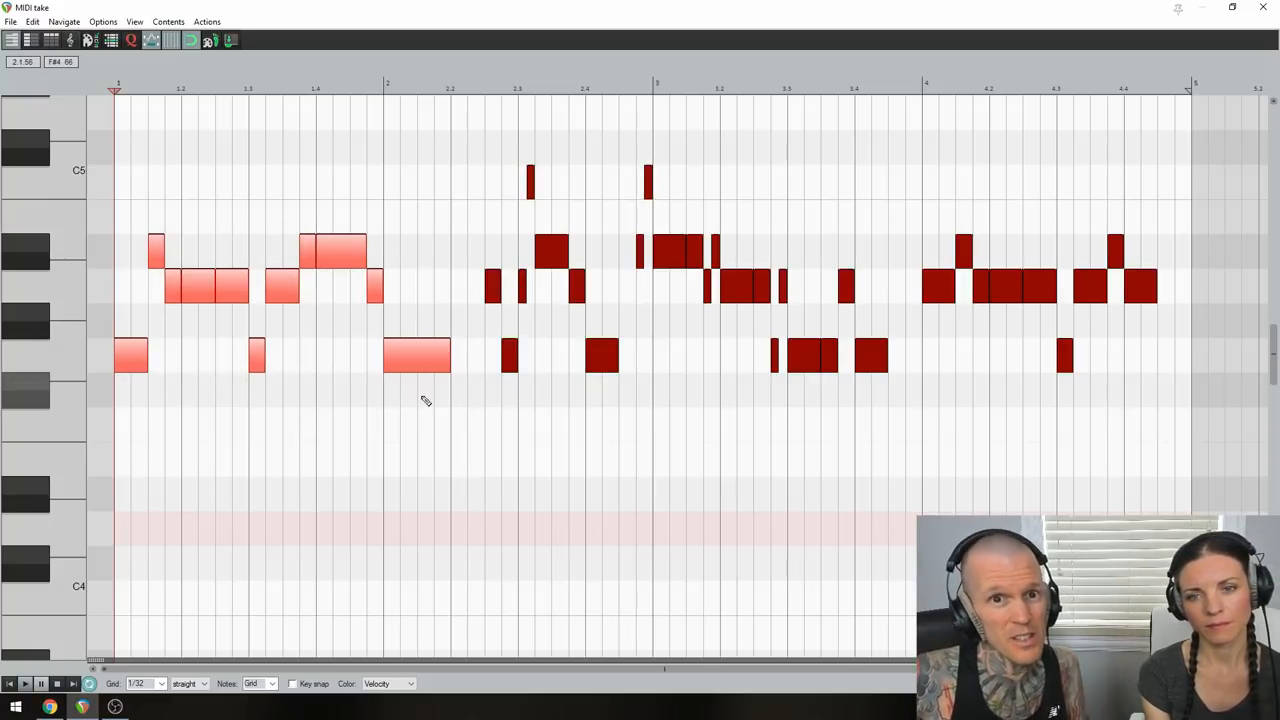
mouse_move(384, 358)
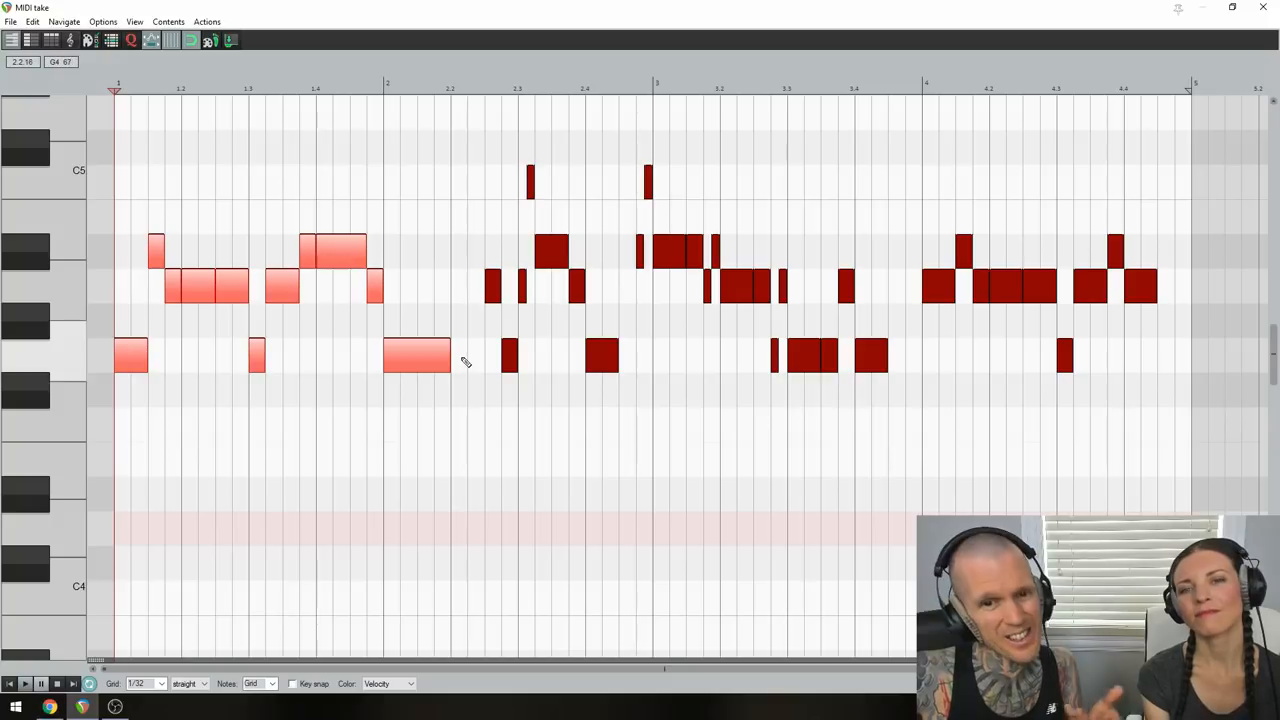
mouse_move(636, 168)
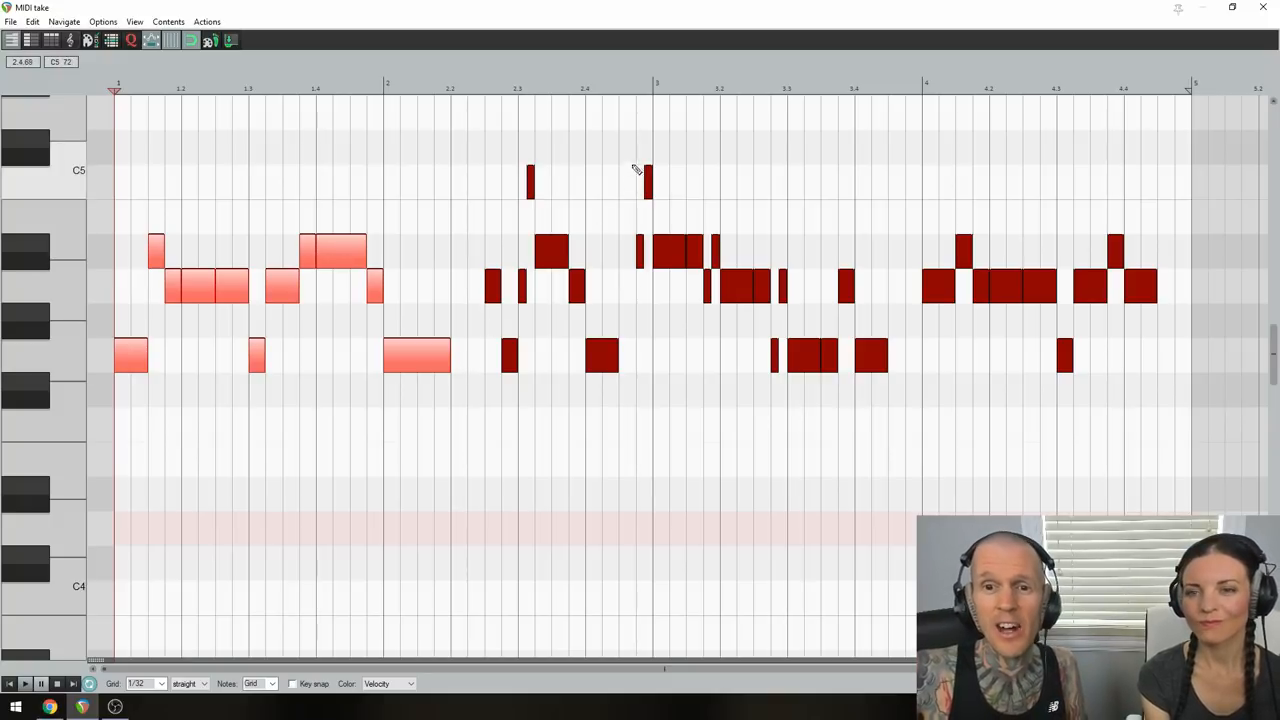